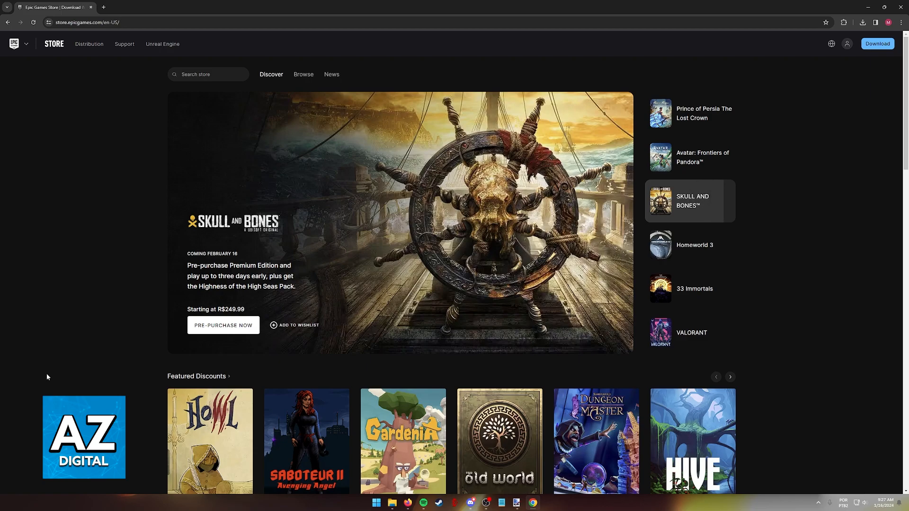
- Sign in to the Epic Games account from the profile icon on the store home page
click(694, 245)
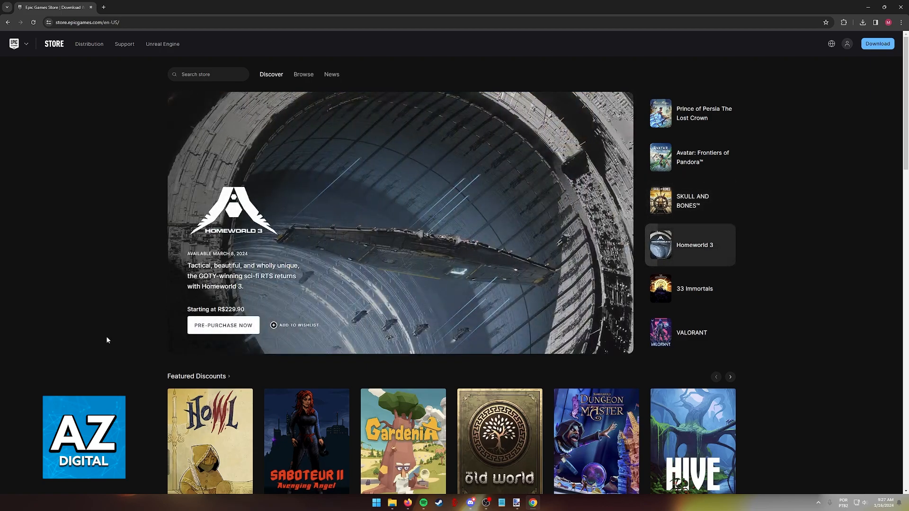
mouse_move(761, 307)
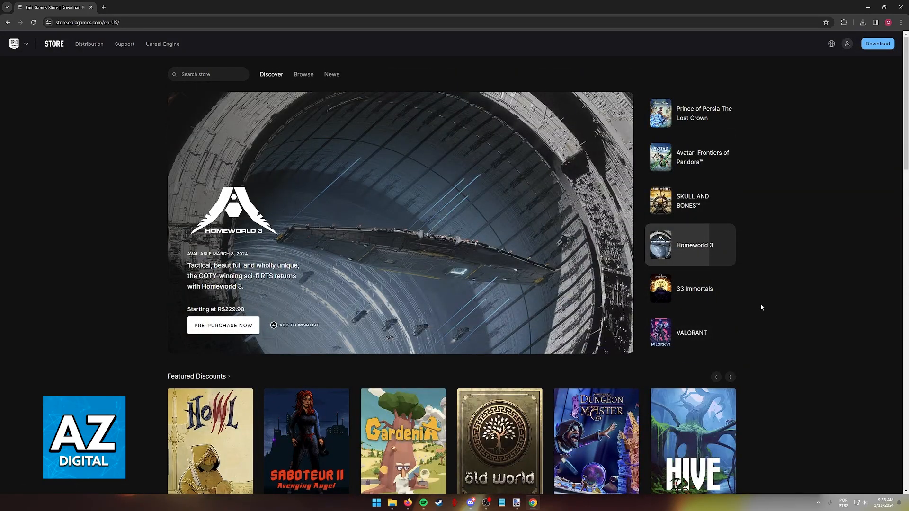
mouse_move(847, 43)
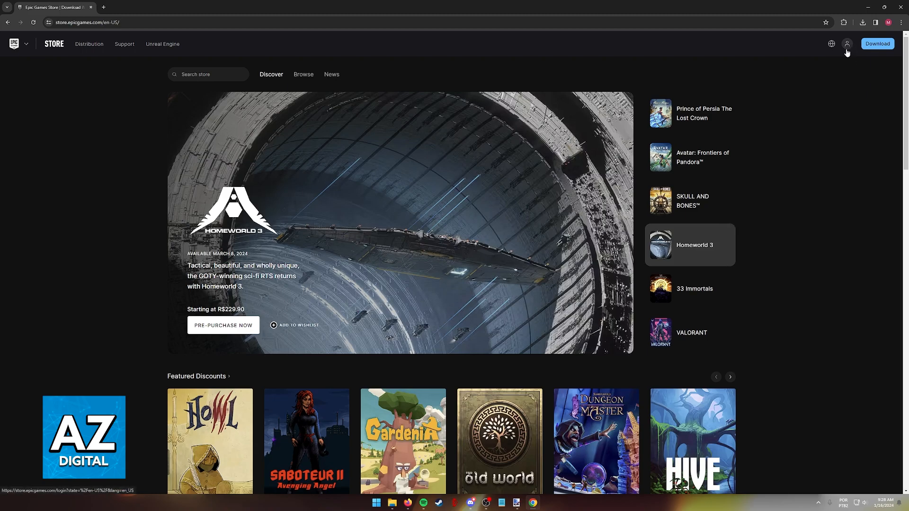
click(847, 44)
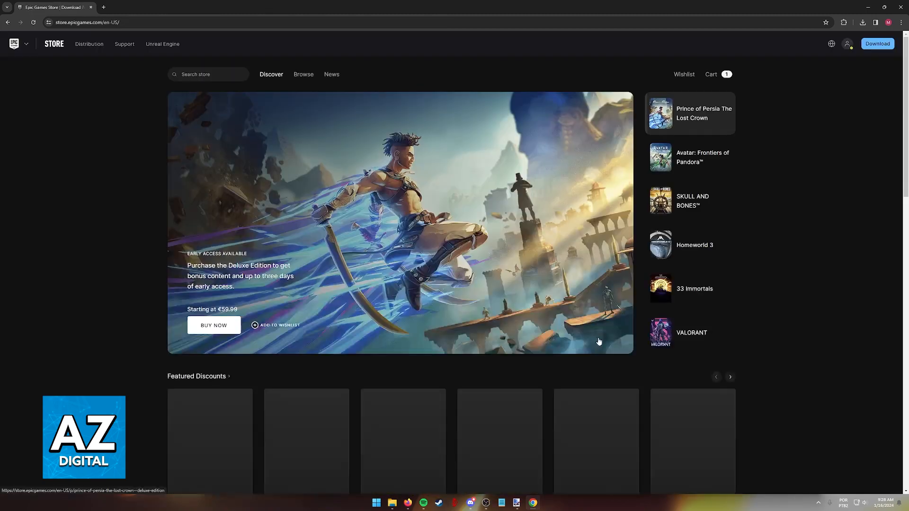
- Choose Account from the profile dropdown to reach the account settings page
click(847, 43)
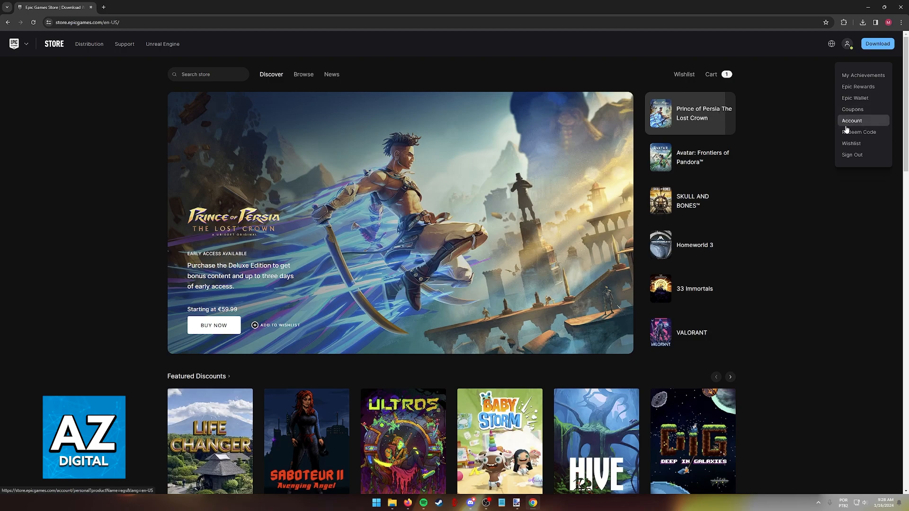
click(852, 121)
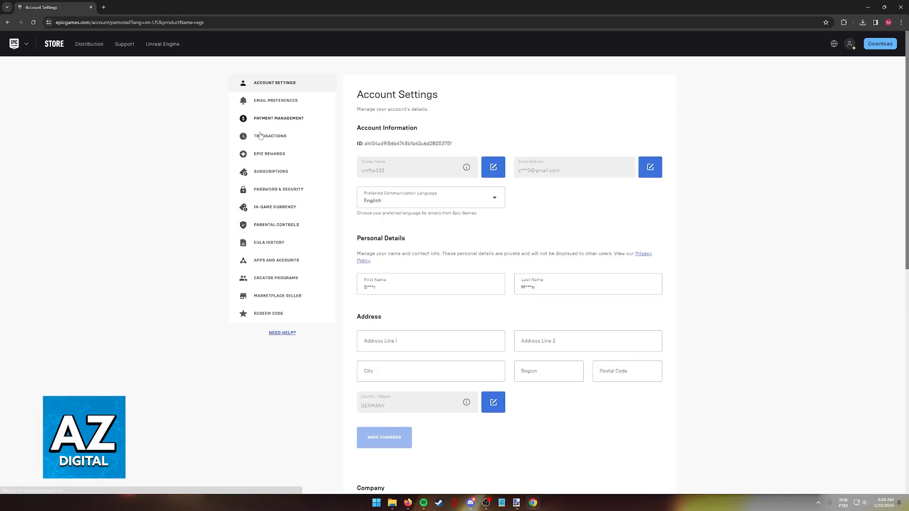
- View Apps and Accounts, open Need Help? then Contact Us, and return to Apps and Accounts tab
click(276, 260)
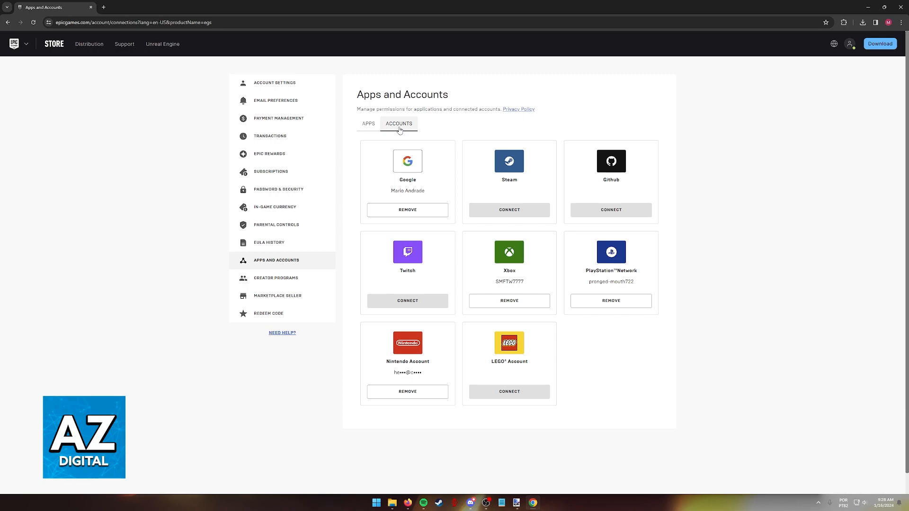
mouse_move(510, 309)
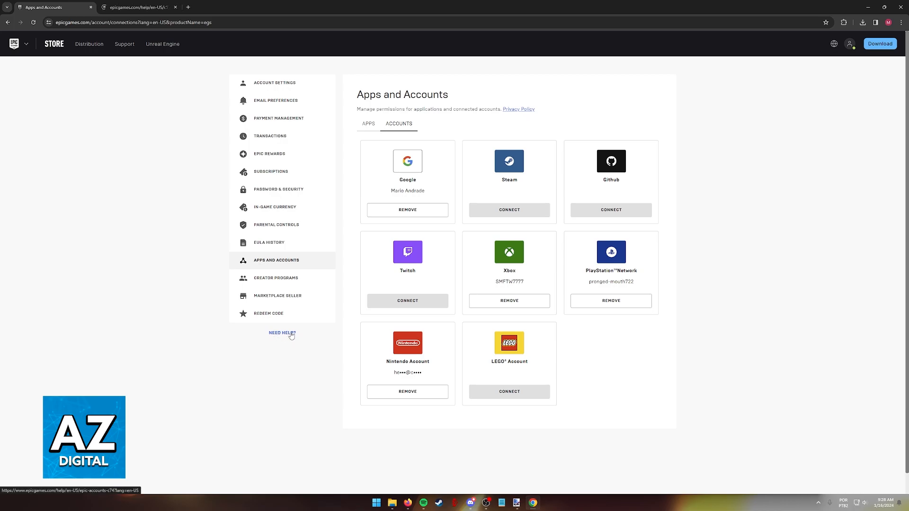
click(282, 333)
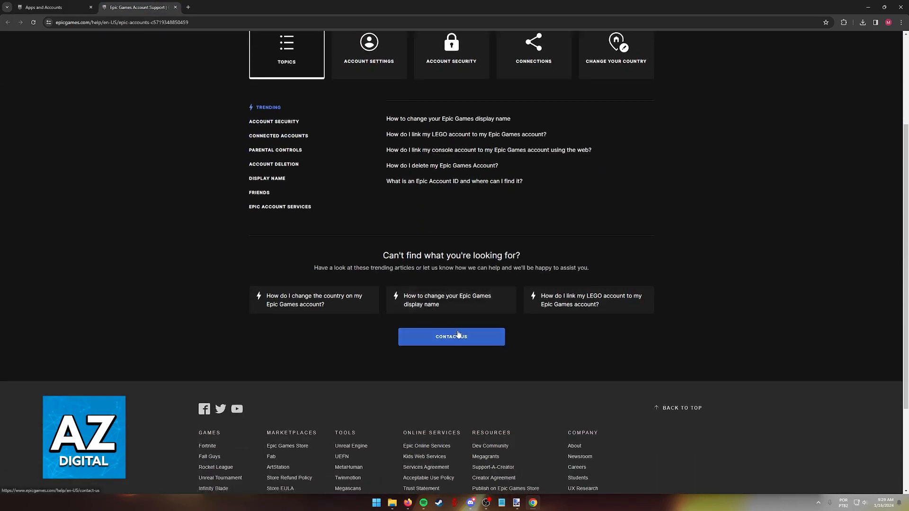
click(451, 336)
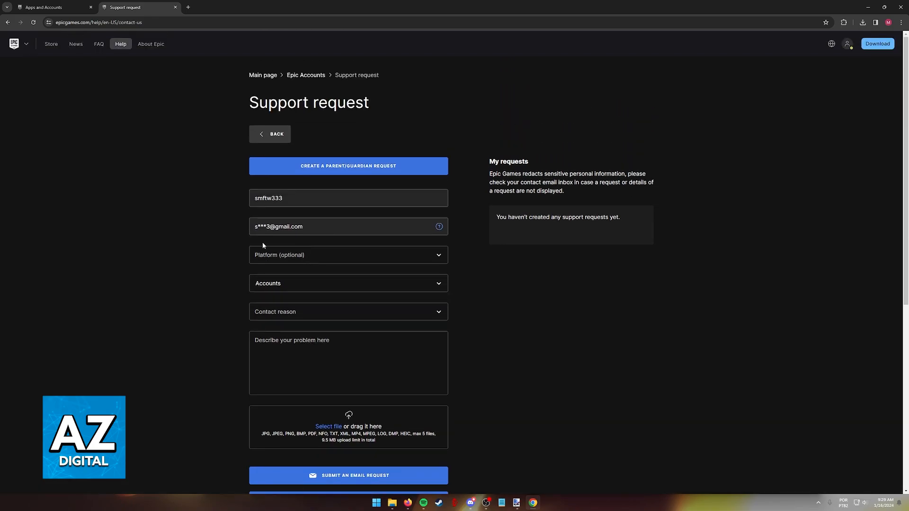
click(52, 8)
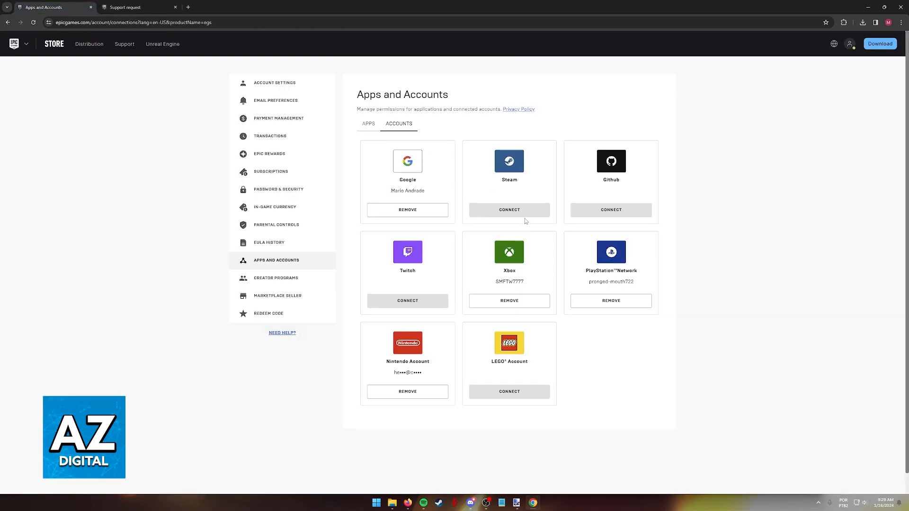
mouse_move(531, 301)
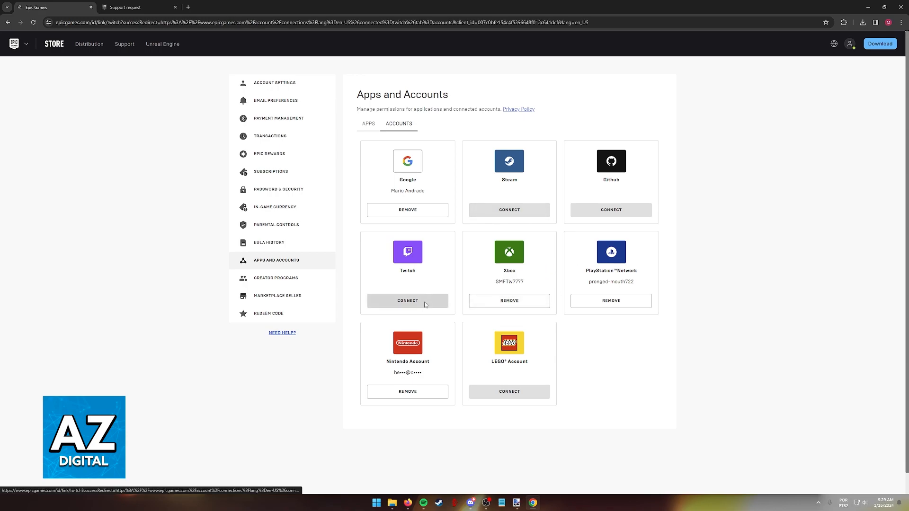
click(408, 301)
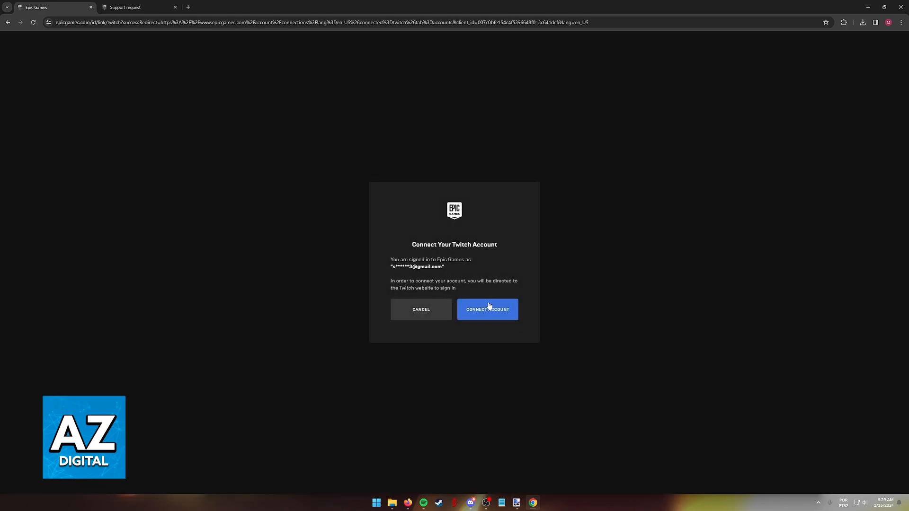
click(487, 310)
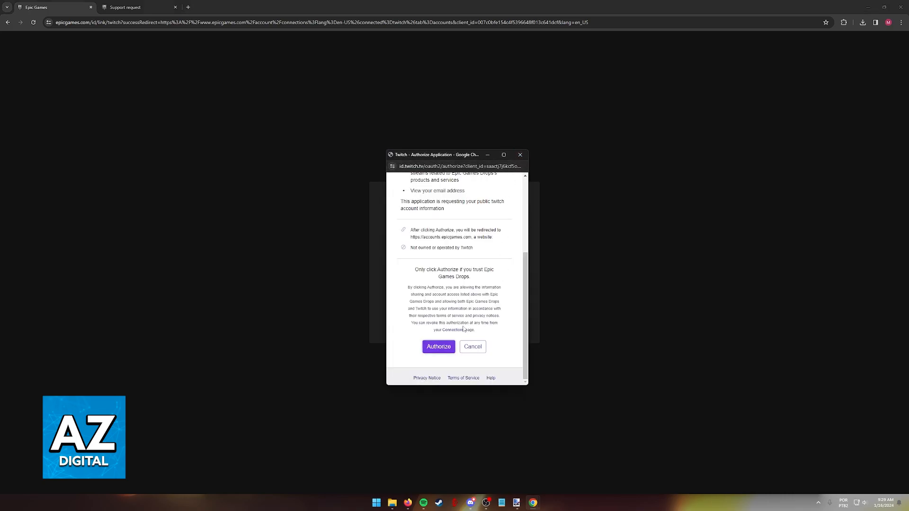
click(439, 347)
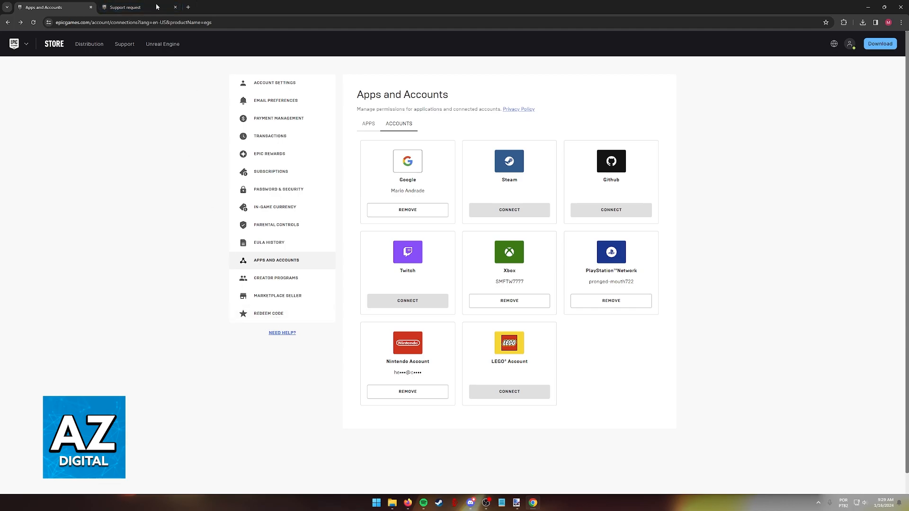
- Switch to the Support request tab showing the prefilled Epic Accounts form
click(128, 7)
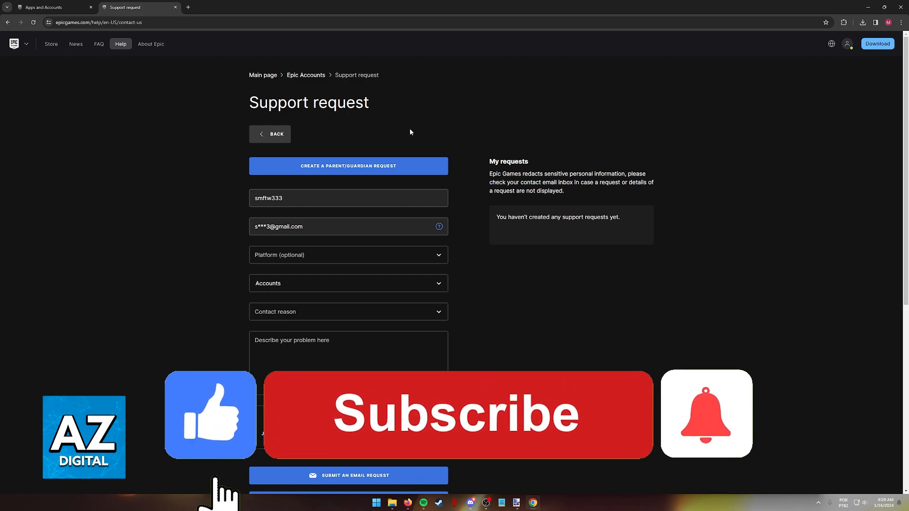
click(706, 442)
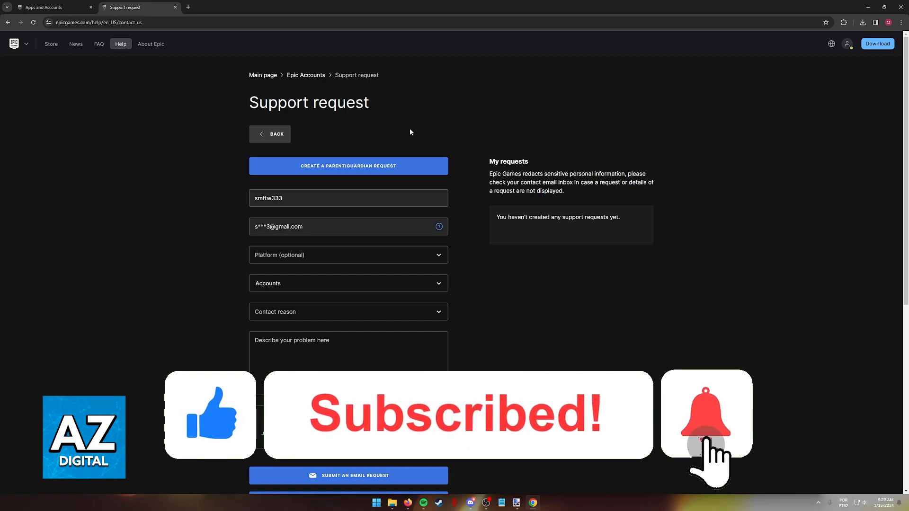